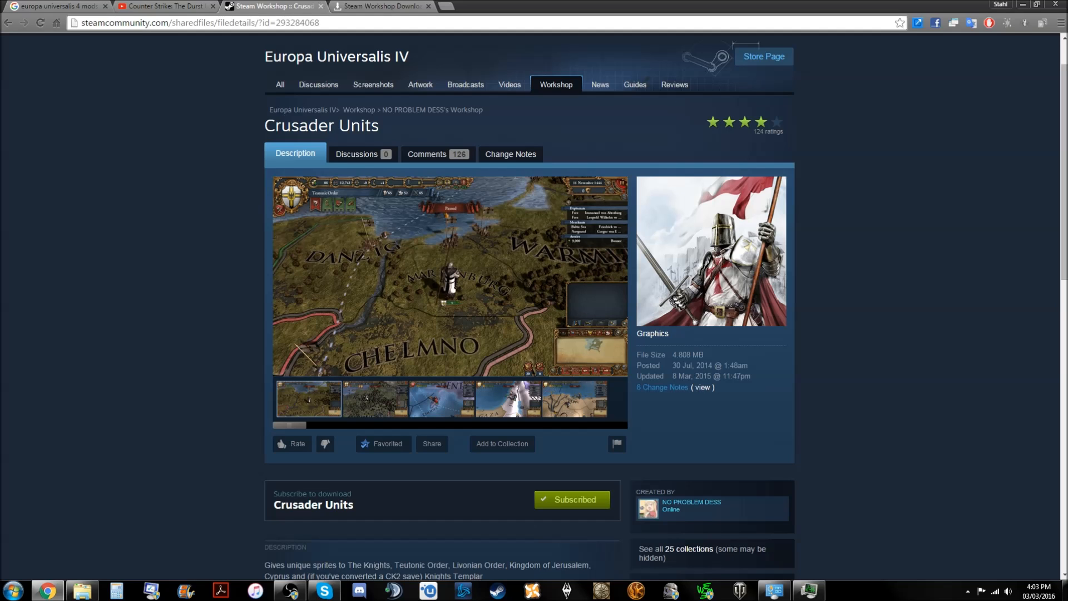
Step: Browse two more Crusader Units screenshots, then select the workshop page URL
{"action": "left_click", "coordinate": [374, 398]}
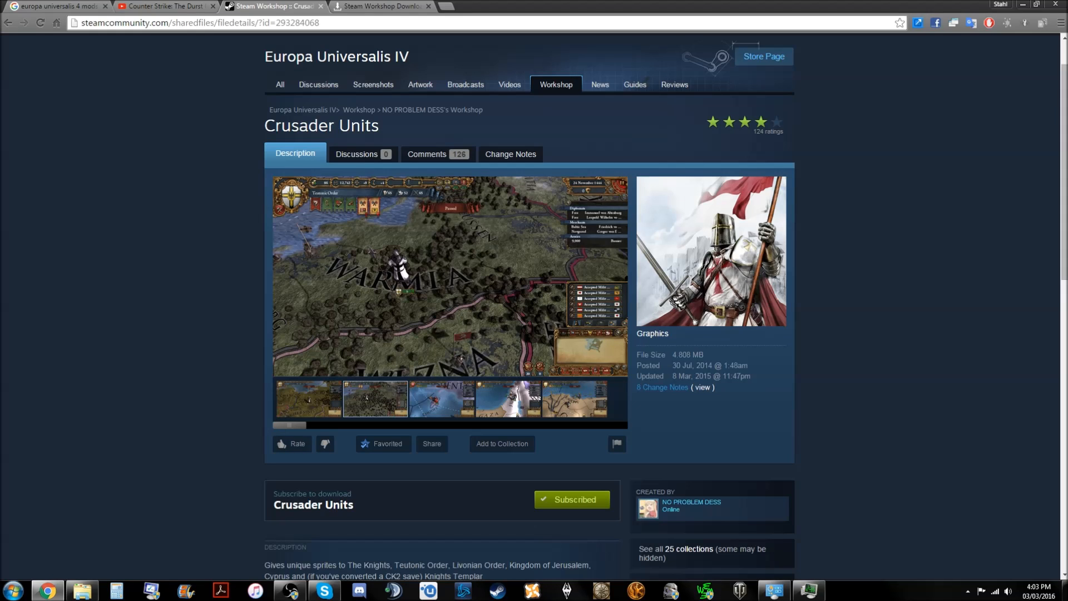
{"action": "left_click", "coordinate": [441, 398]}
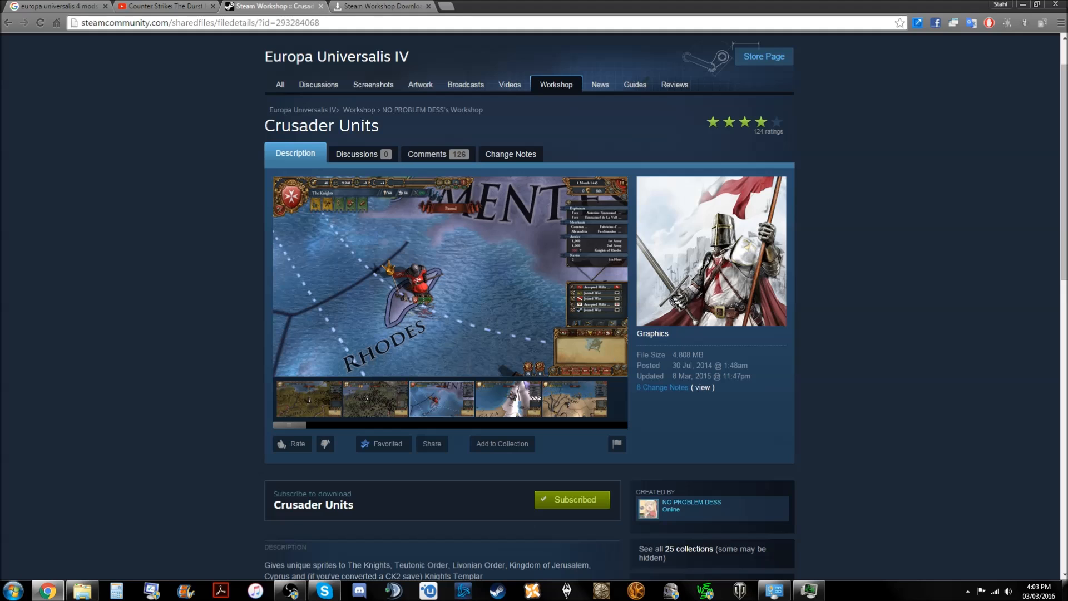
{"action": "left_click", "coordinate": [197, 23]}
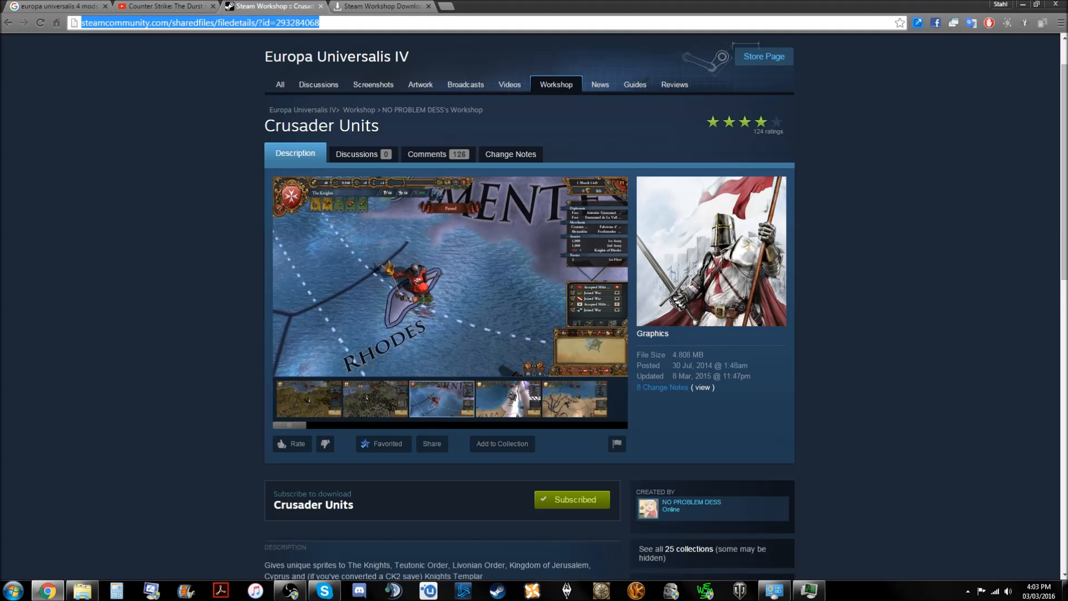
Step: Copy the workshop link and fetch Crusader Units in the downloader, getting a 4.8 MB download
{"action": "right_click", "coordinate": [198, 22]}
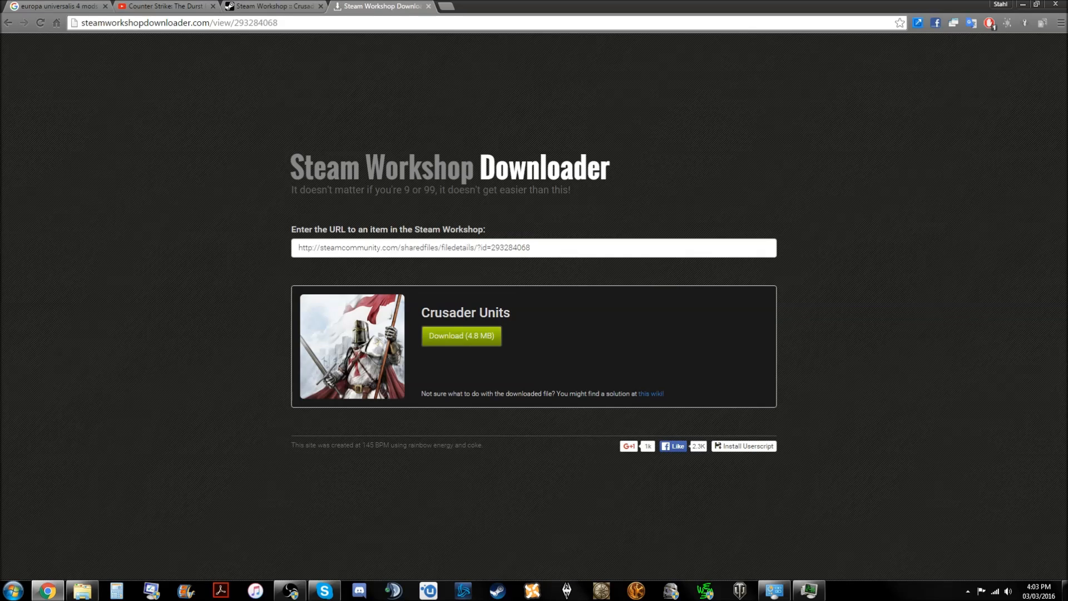
{"action": "double_click", "coordinate": [510, 247]}
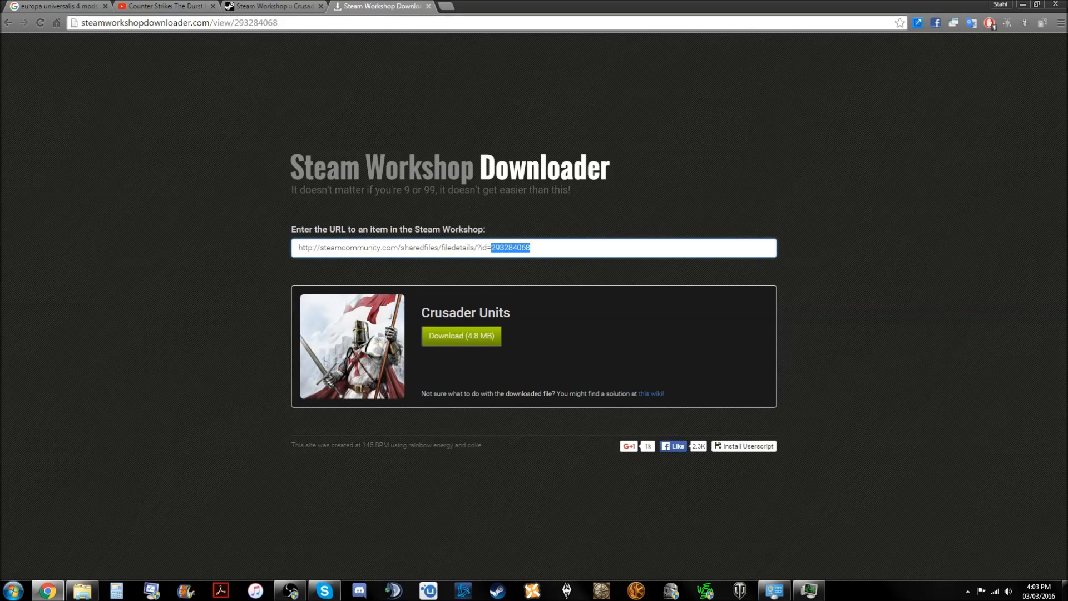
{"action": "left_click", "coordinate": [531, 246]}
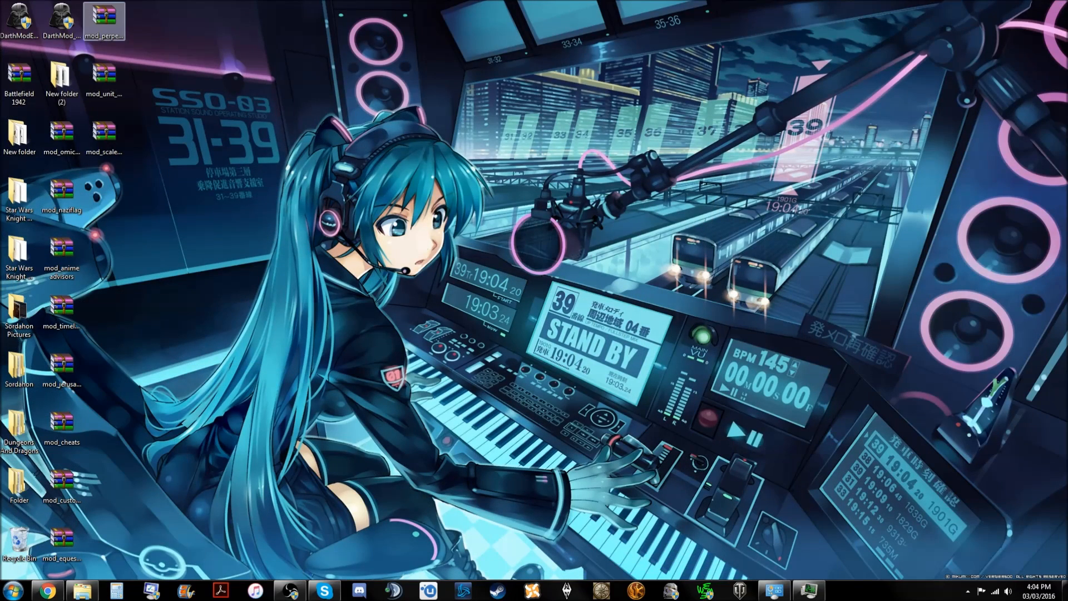
Step: Move the downloaded mod zip to mid-desktop and open the Europa Universalis IV\mod folder
{"action": "left_click_drag", "start_coordinate": [103, 21], "coordinate": [272, 255]}
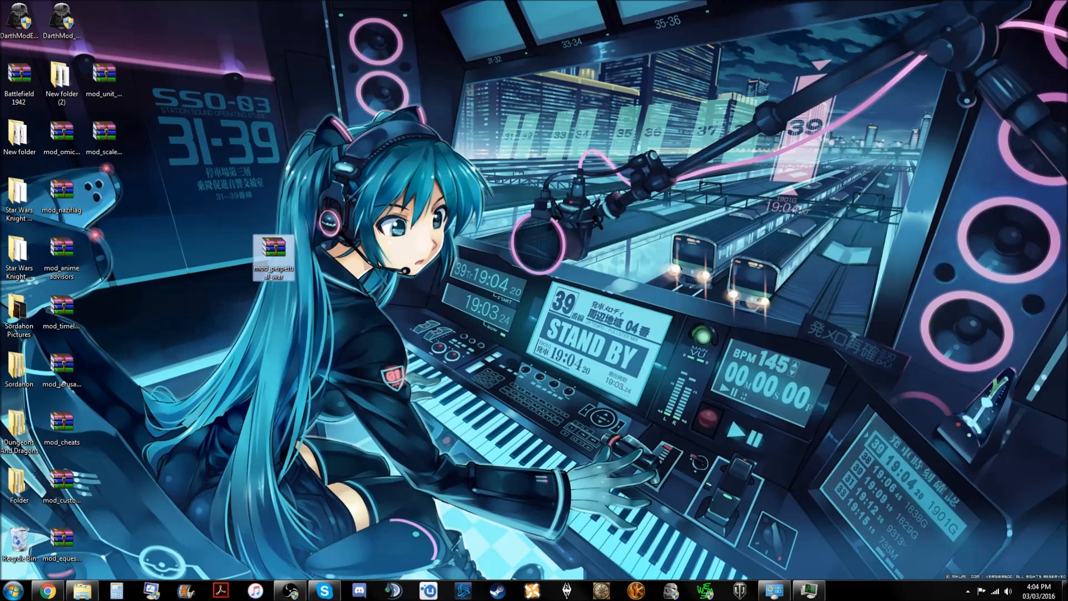
{"action": "mouse_move", "coordinate": [272, 255]}
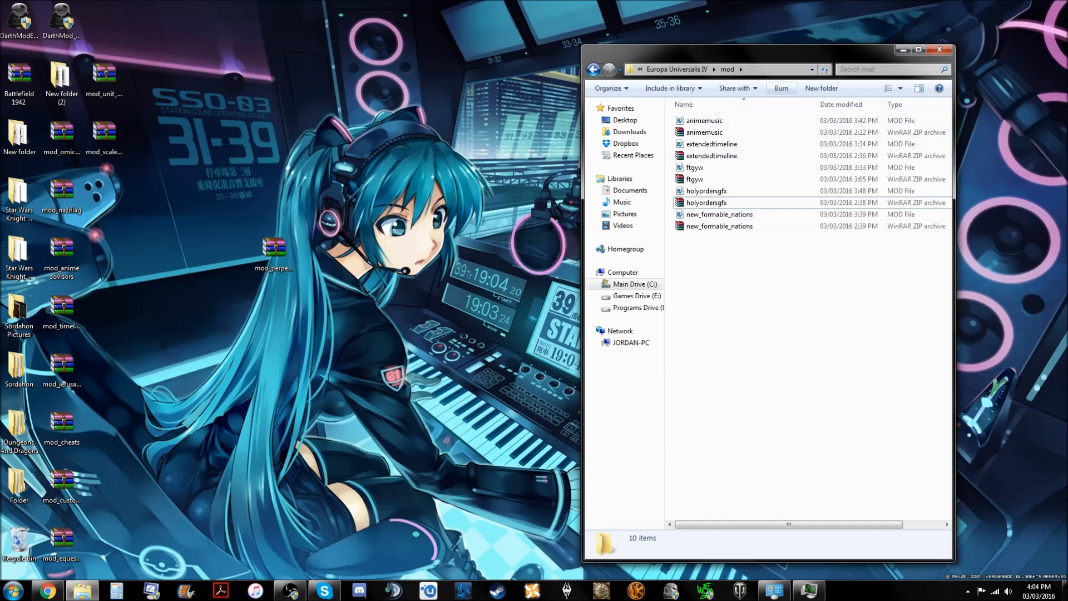
{"action": "left_click", "coordinate": [716, 69]}
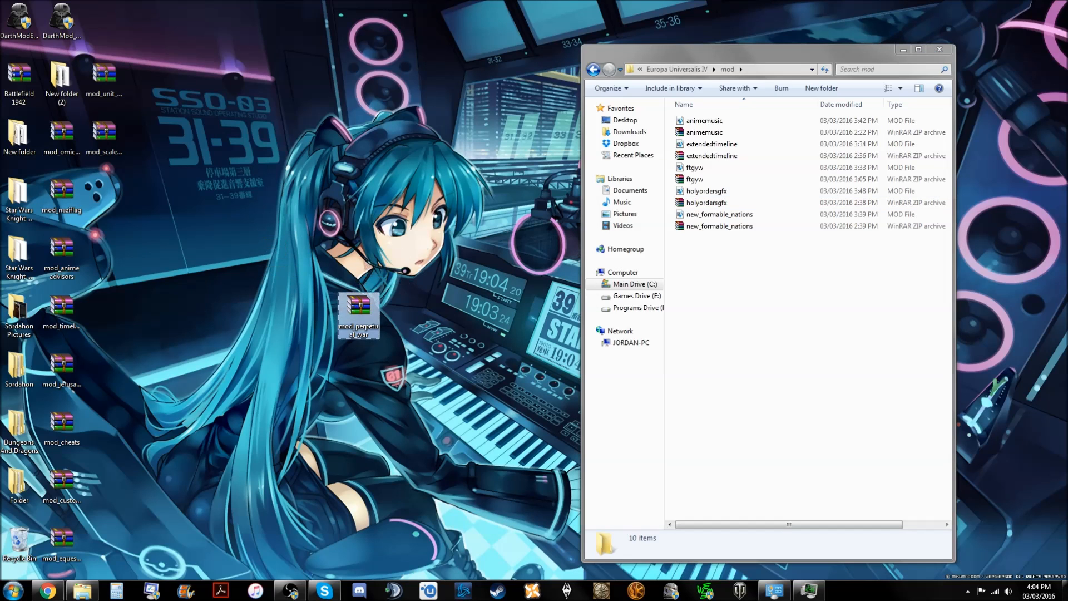
{"action": "mouse_move", "coordinate": [358, 317]}
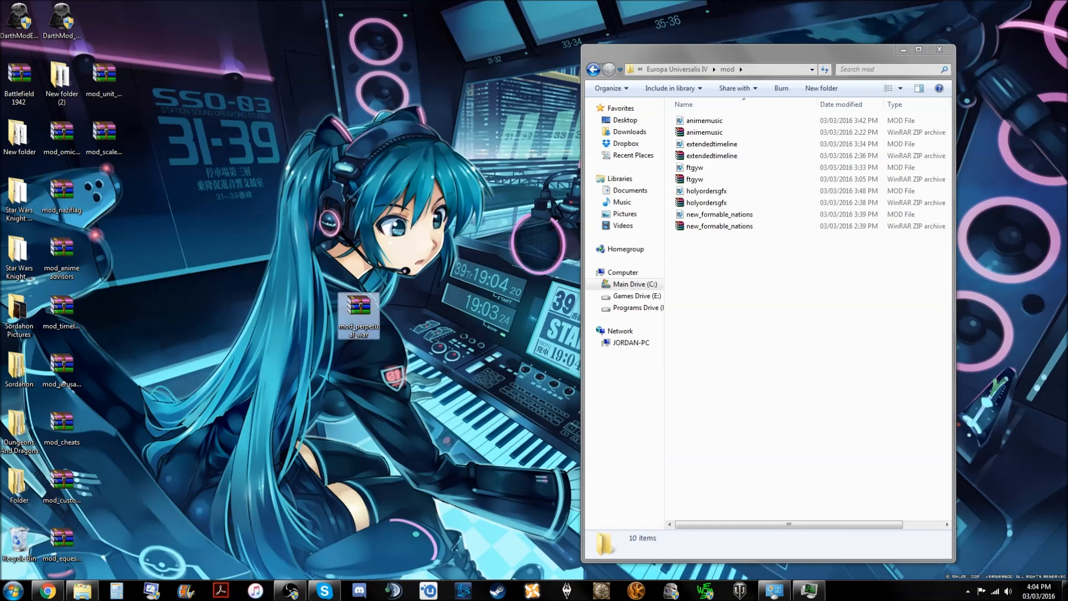
Step: Extract descriptor.mod from the mod zip to the desktop and open it in Notepad
{"action": "double_click", "coordinate": [358, 317]}
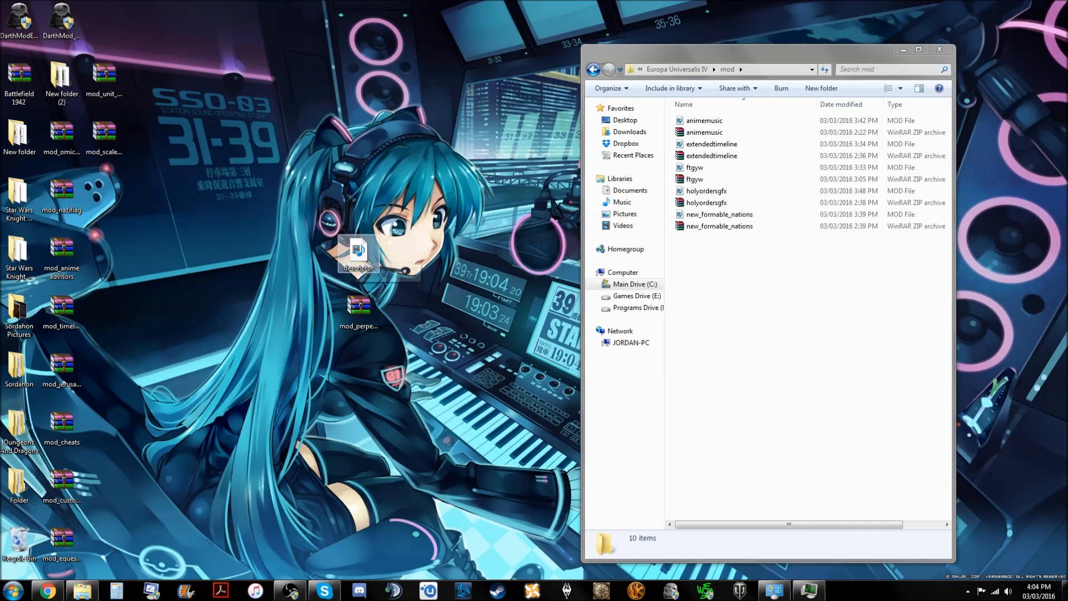
{"action": "double_click", "coordinate": [358, 251]}
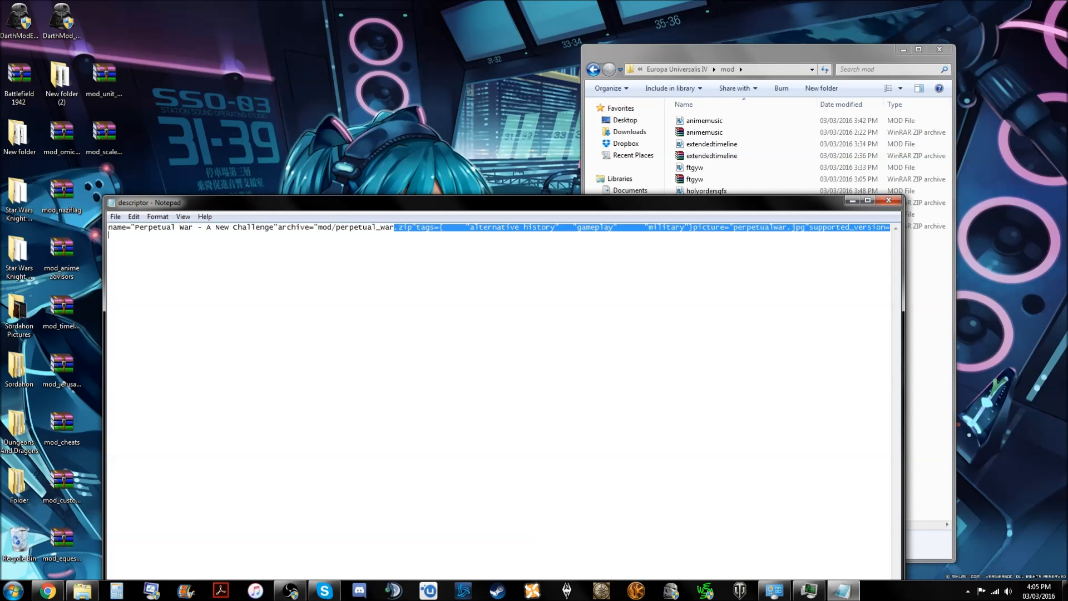
Step: Copy 'perpetual_war' from the descriptor's archive path and start renaming the desktop descriptor
{"action": "double_click", "coordinate": [364, 226]}
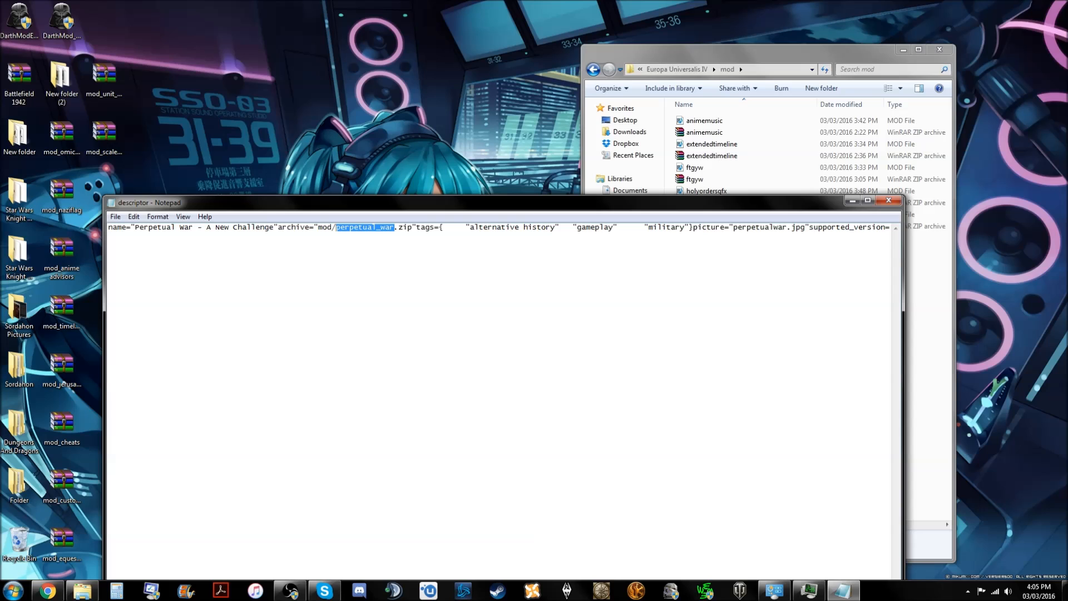
{"action": "right_click", "coordinate": [363, 227]}
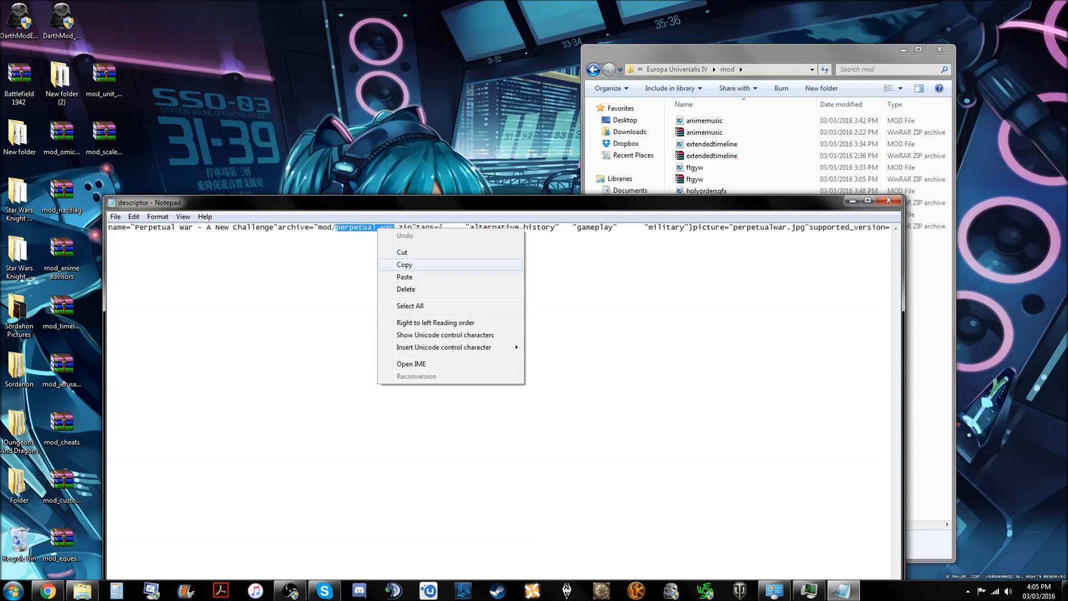
{"action": "left_click", "coordinate": [404, 264]}
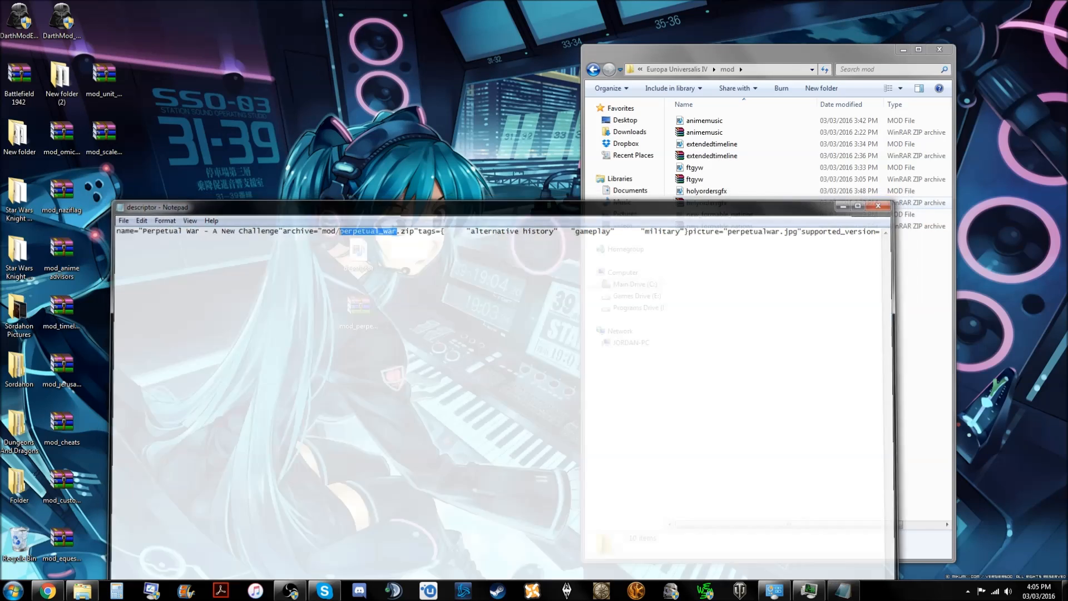
{"action": "right_click", "coordinate": [357, 256]}
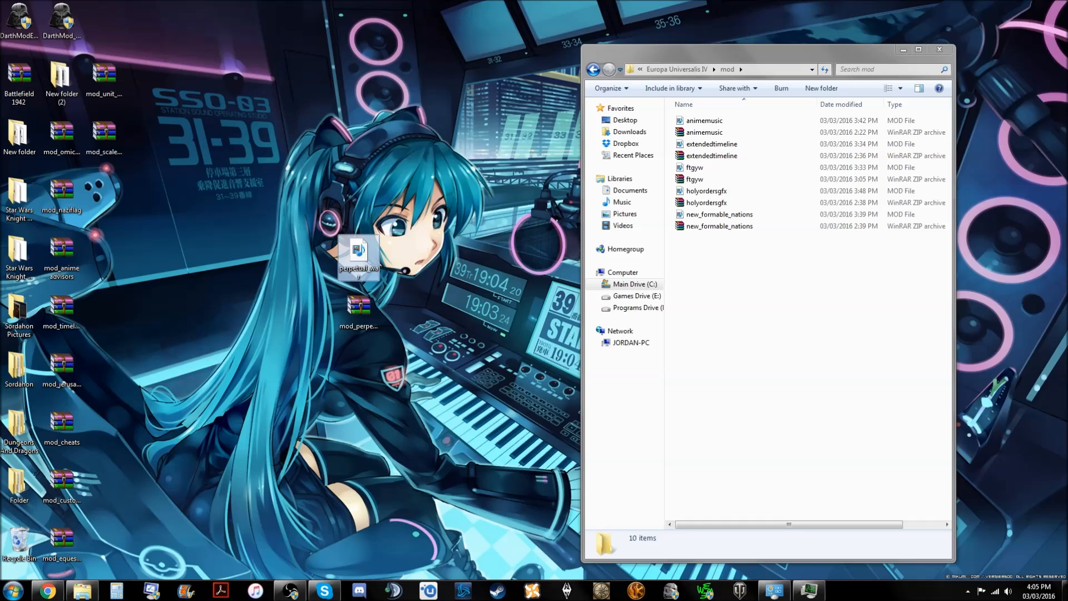
Step: Cut the perpetual_war archive for moving into the EU4 mod folder
{"action": "right_click", "coordinate": [358, 306]}
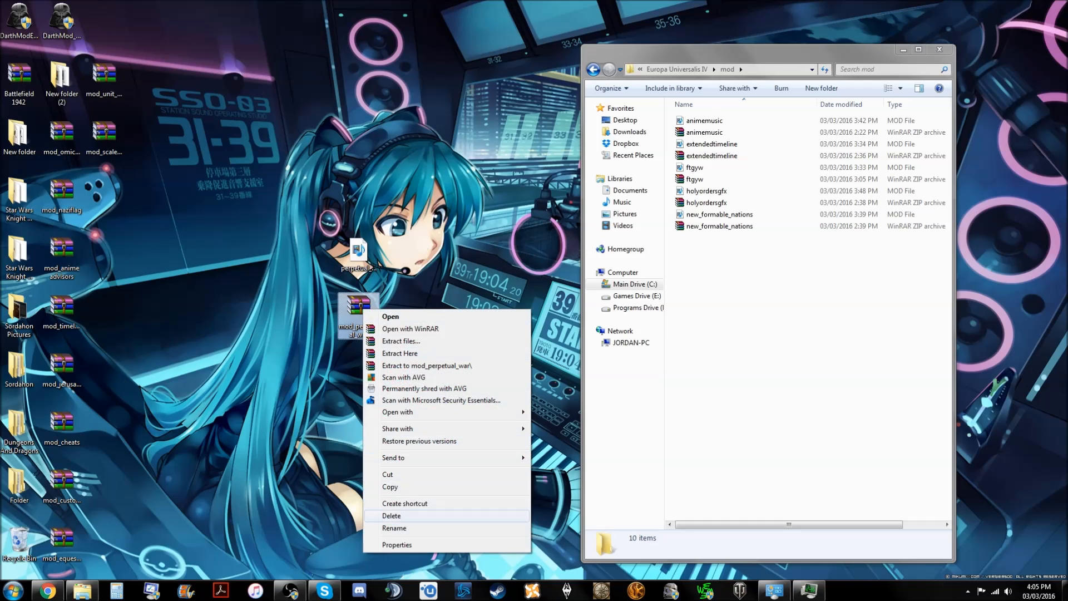
{"action": "left_click", "coordinate": [393, 528]}
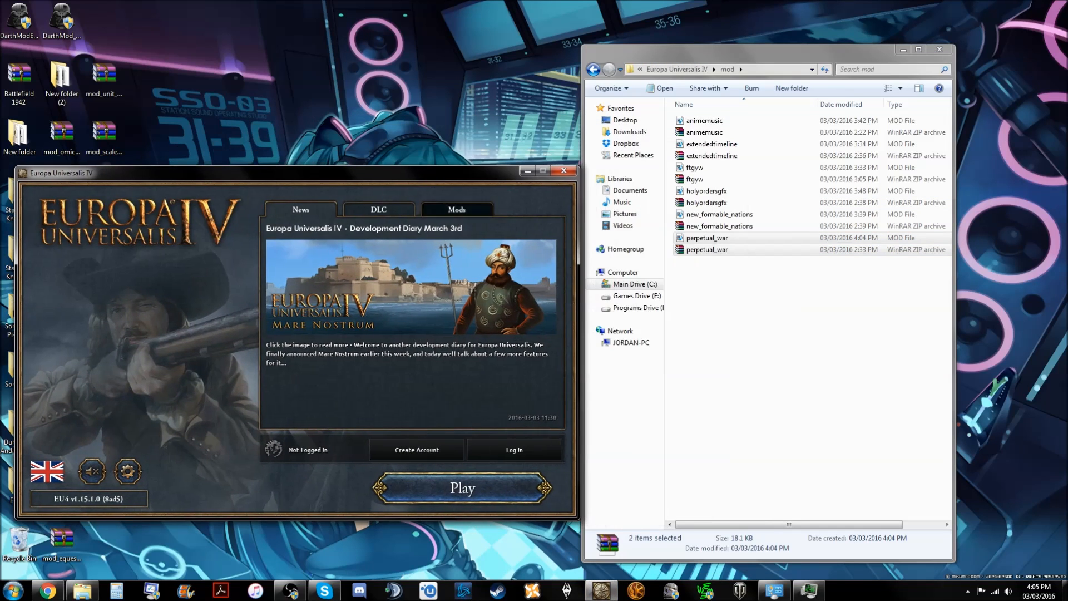
Step: Check the launcher's Mods tab for Perpetual War - A New Challenge
{"action": "left_click", "coordinate": [456, 210]}
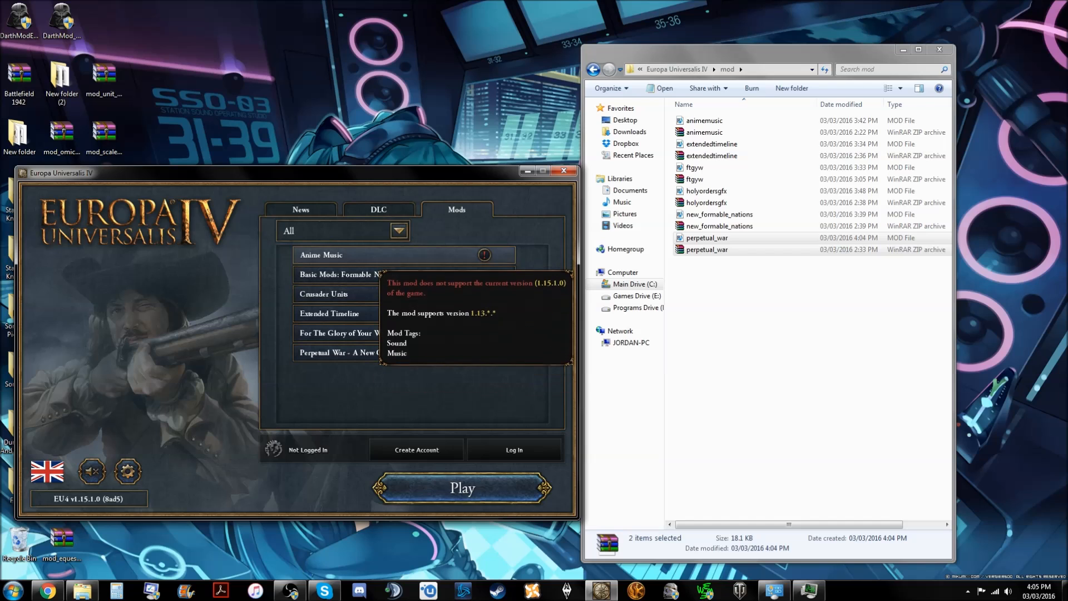
{"action": "mouse_move", "coordinate": [352, 352]}
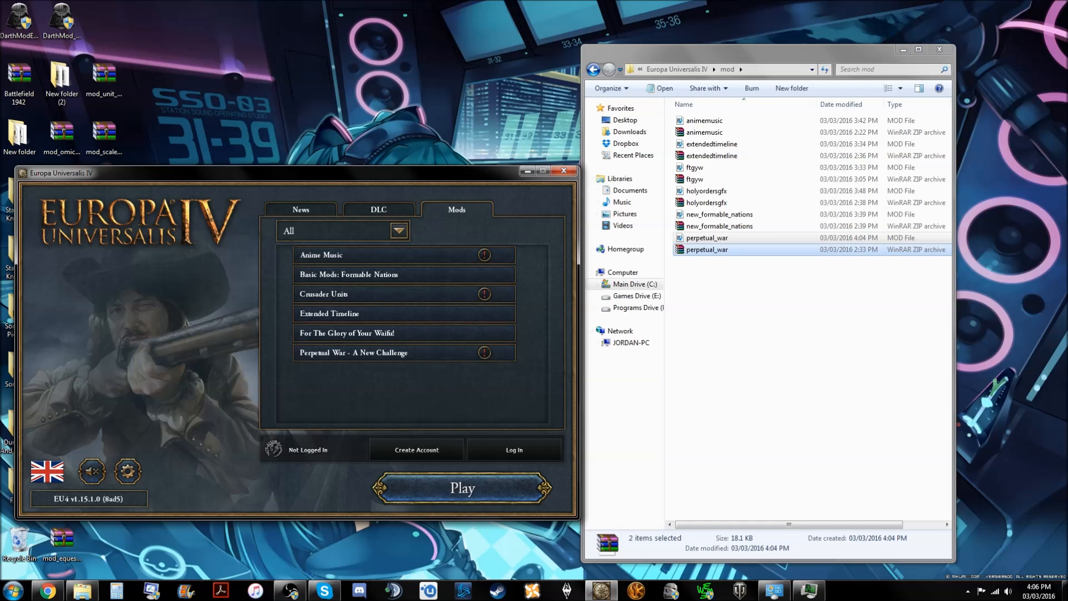
{"action": "double_click", "coordinate": [706, 237]}
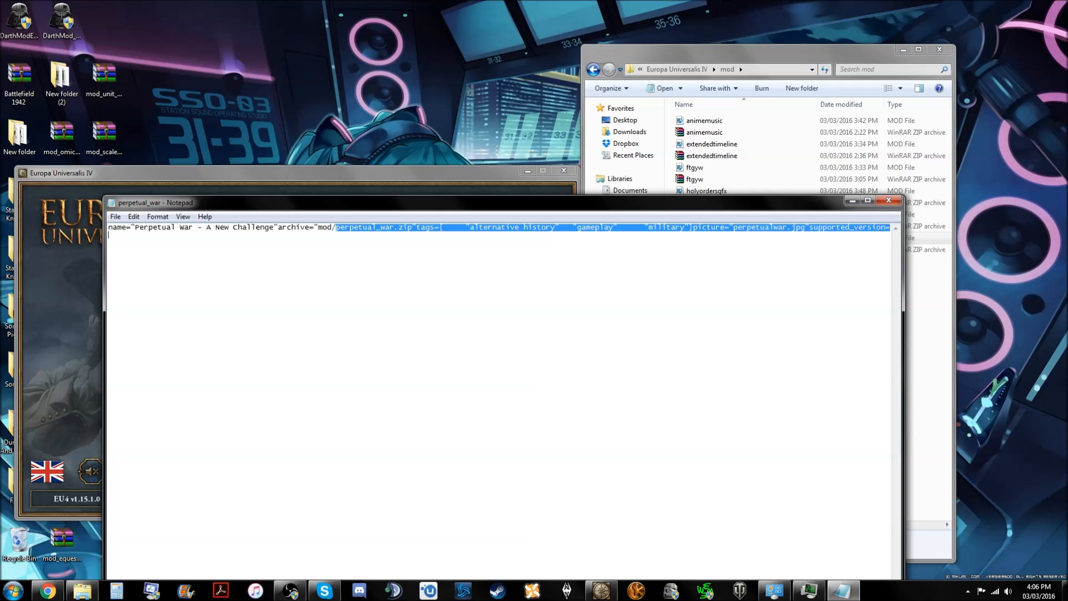
{"action": "double_click", "coordinate": [363, 227]}
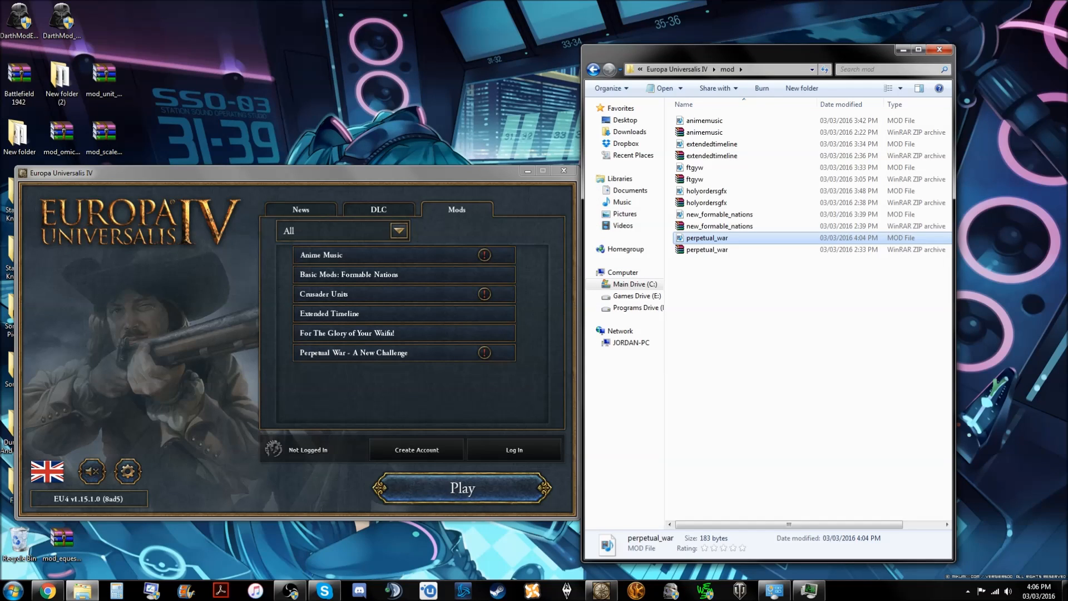
{"action": "mouse_move", "coordinate": [706, 249]}
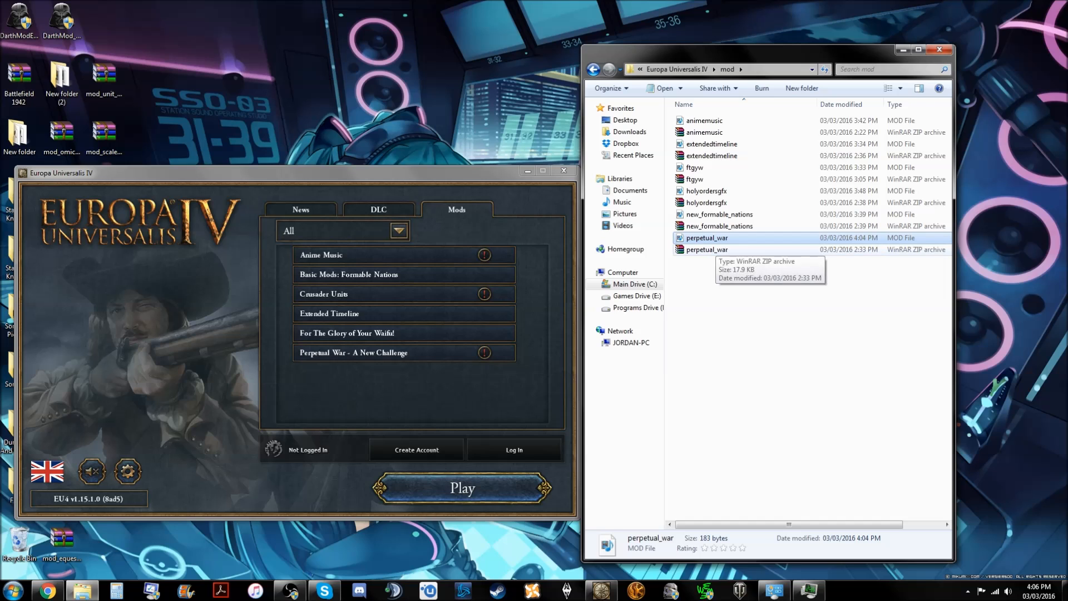
Step: Open perpetual_war.zip from the mod folder in WinRAR, dismissing the trial notice
{"action": "double_click", "coordinate": [707, 250]}
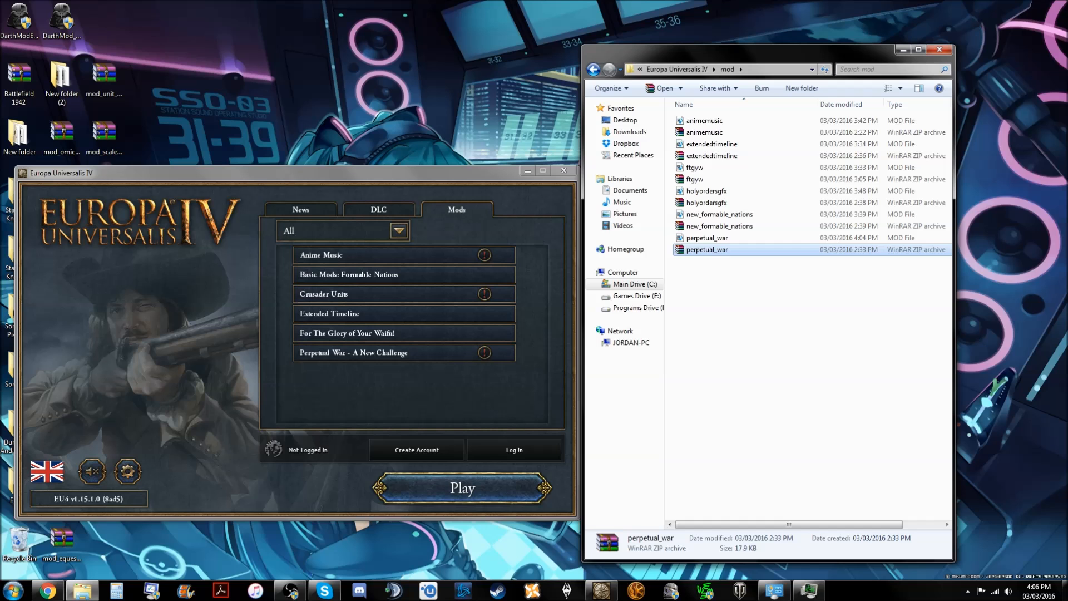
{"action": "double_click", "coordinate": [706, 249]}
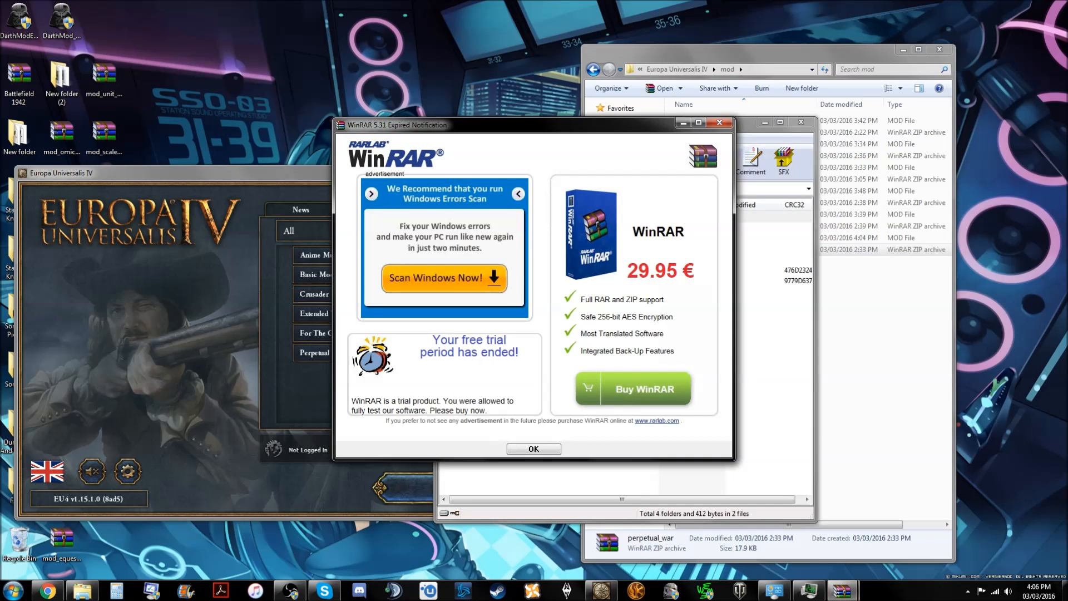
{"action": "left_click", "coordinate": [533, 449]}
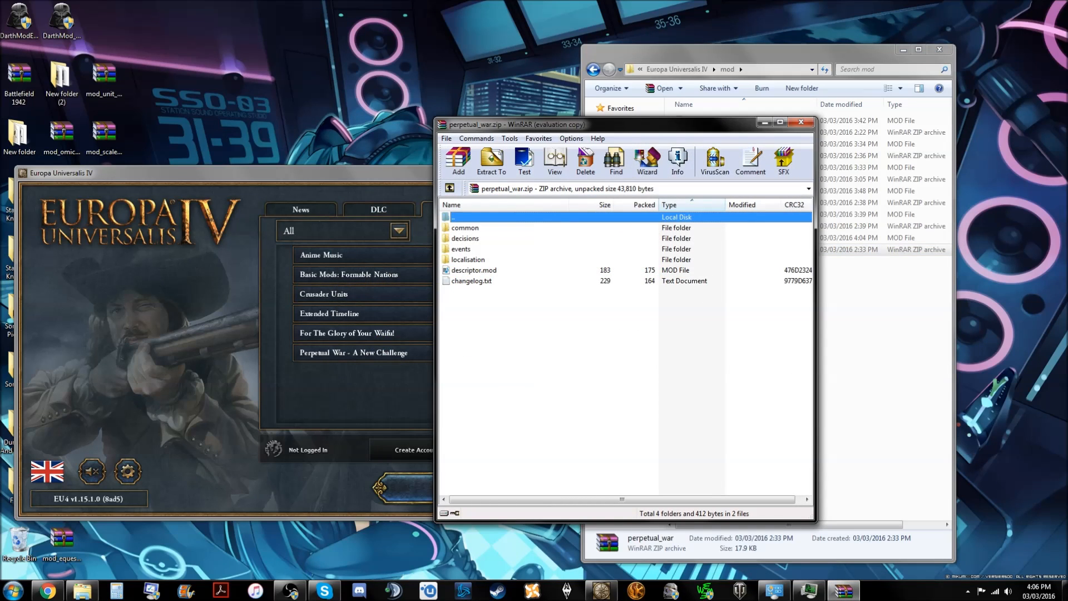